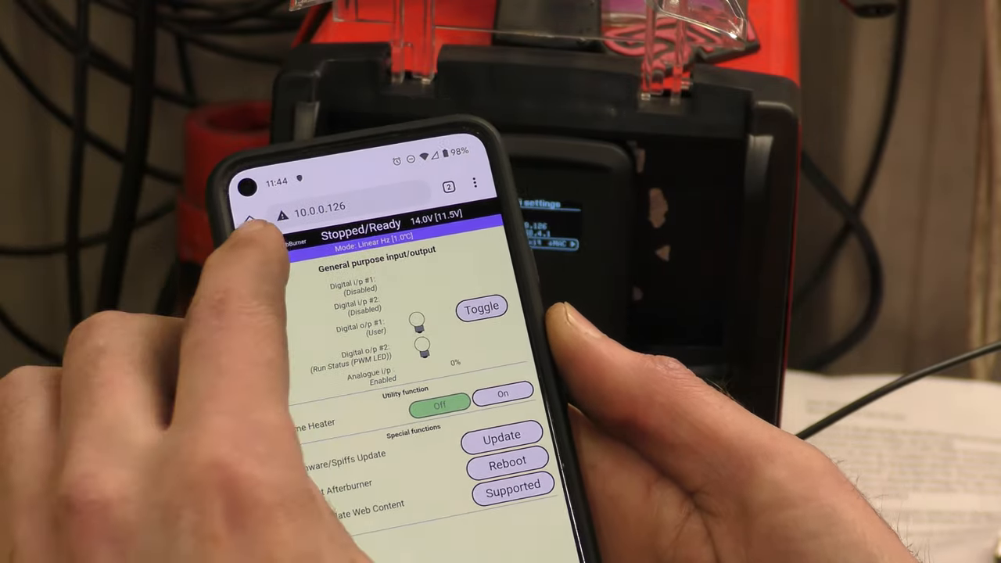
# - Navigate via the page list to System Settings, then pick another page from the list
pyautogui.click(253, 235)
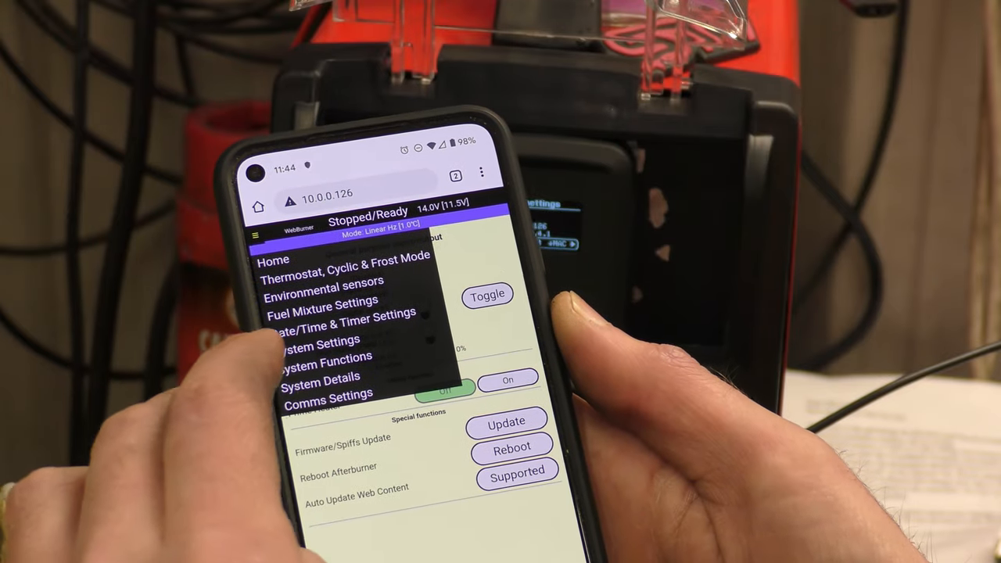
pyautogui.click(319, 341)
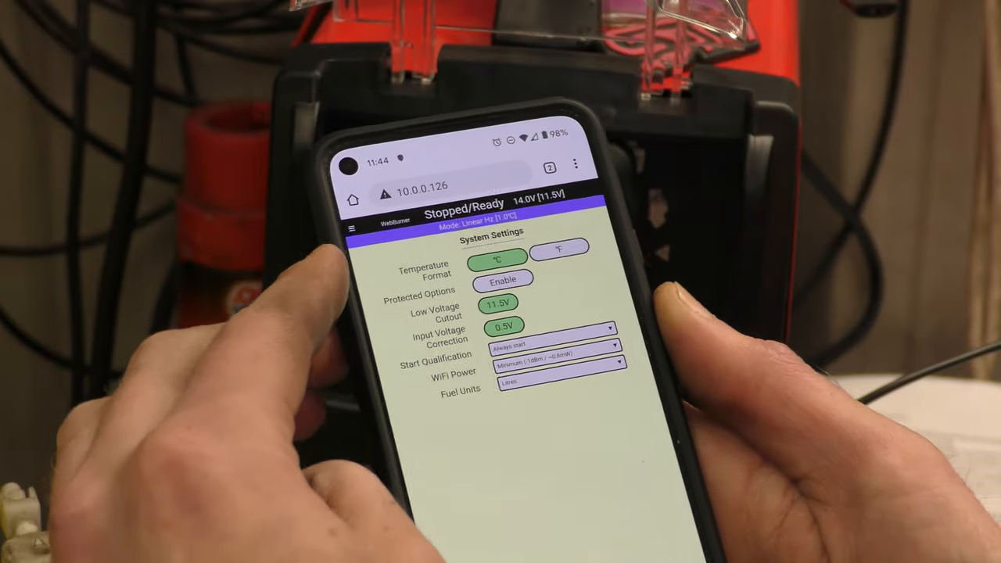
pyautogui.click(354, 229)
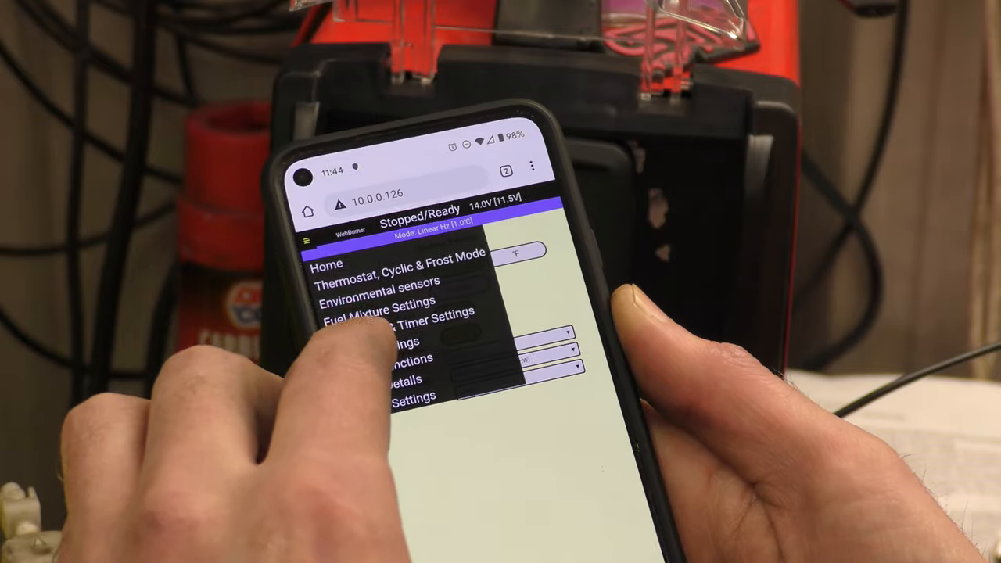
pyautogui.click(438, 324)
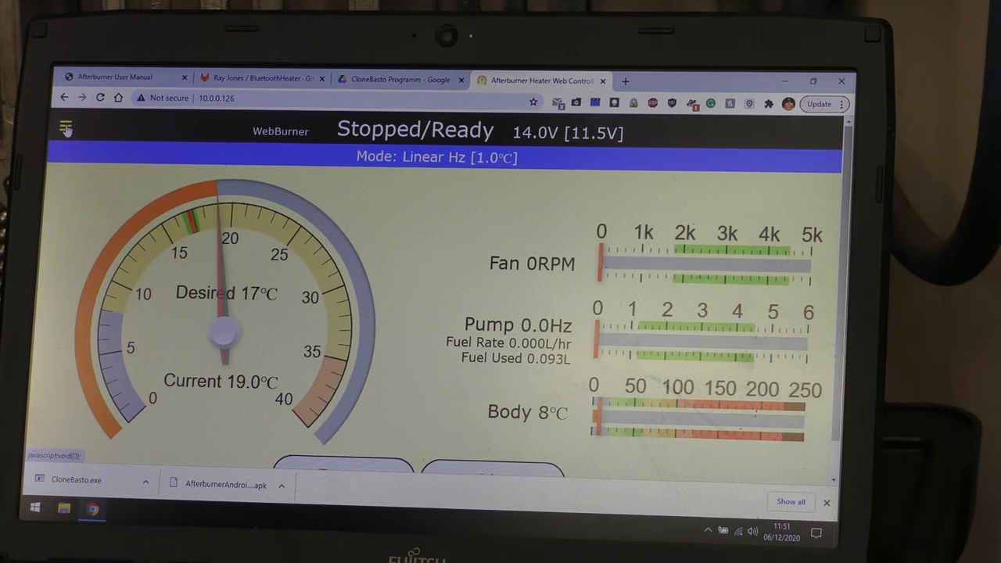
# - Bring up the WebBurner page list from the heater dashboard on the laptop
pyautogui.click(66, 129)
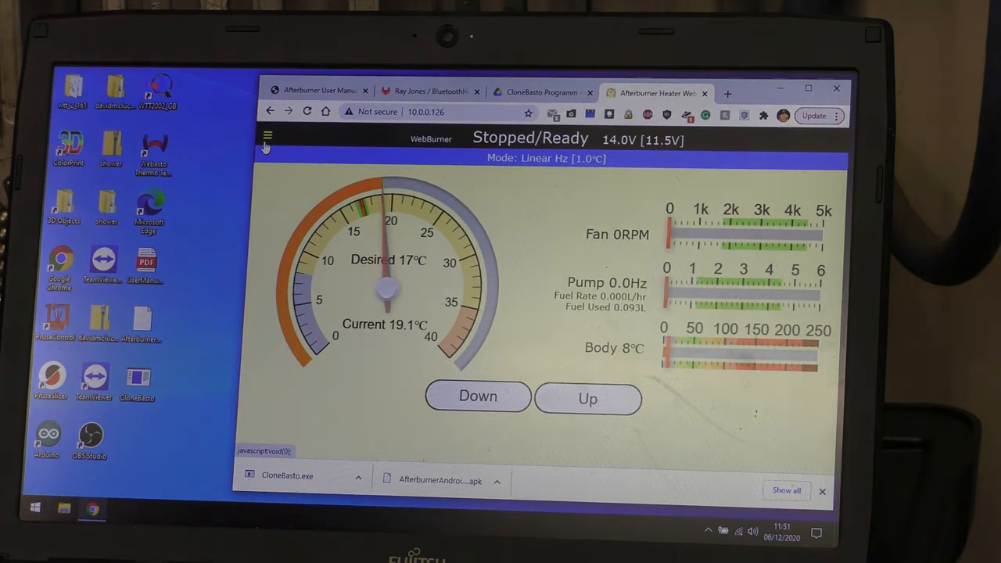
pyautogui.click(267, 138)
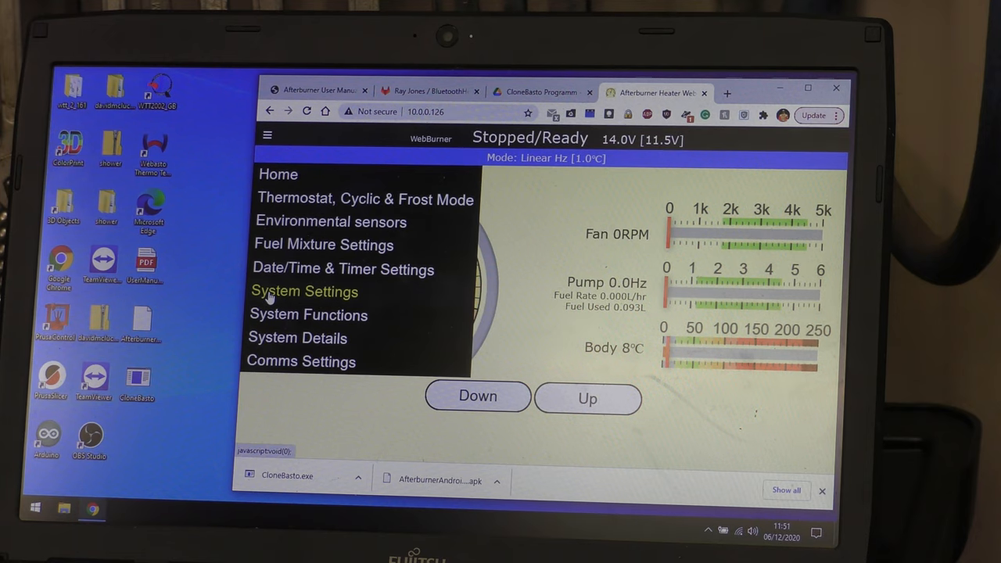
pyautogui.moveTo(300, 362)
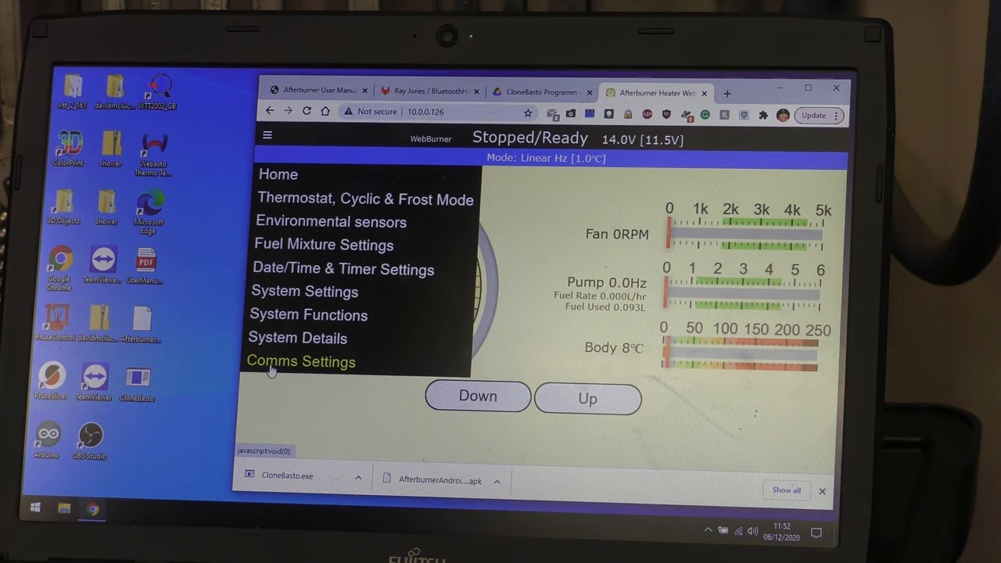
# - Go to the Comms Settings page showing JSON stream source and MQTT broker settings
pyautogui.click(300, 360)
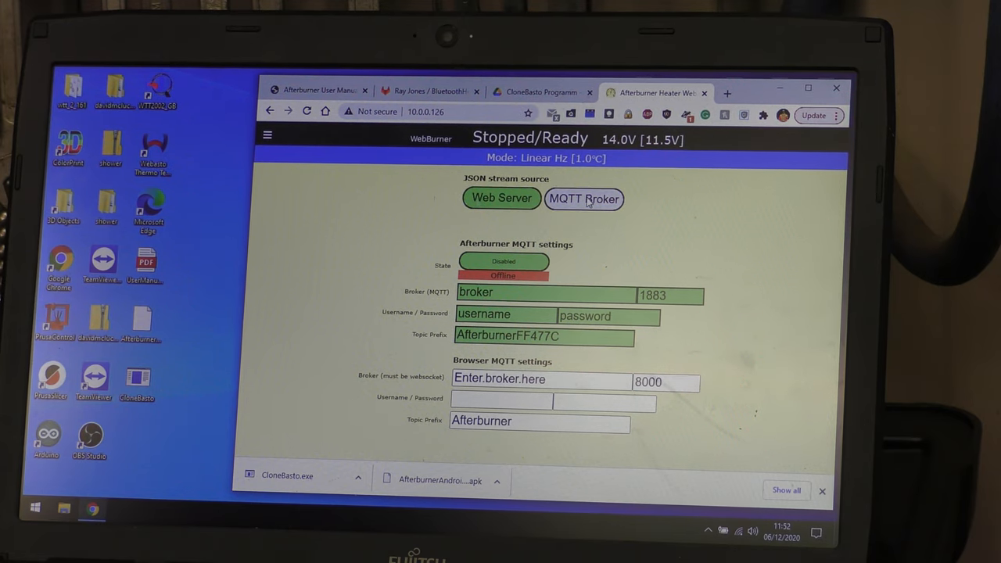
pyautogui.moveTo(303, 204)
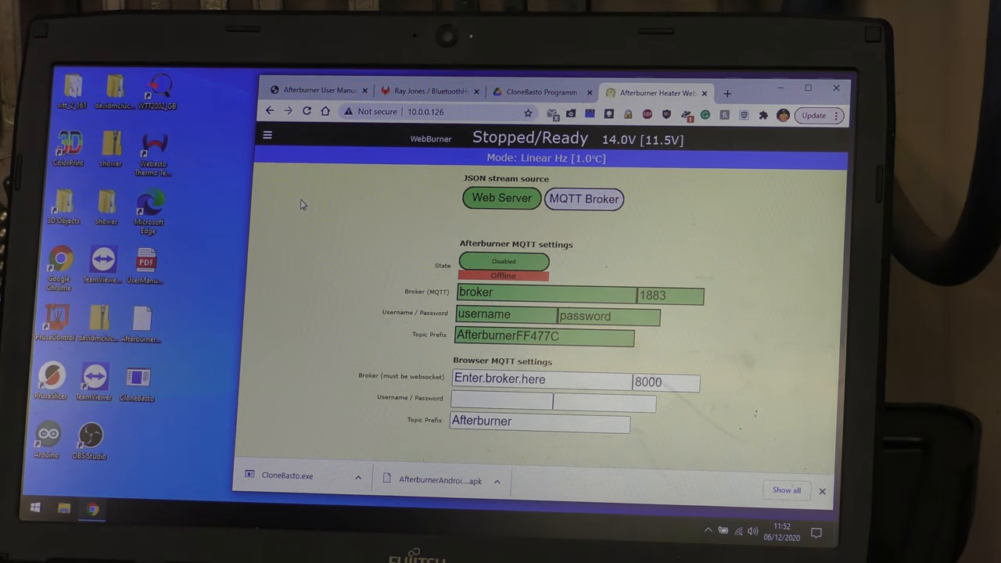
pyautogui.moveTo(270, 111)
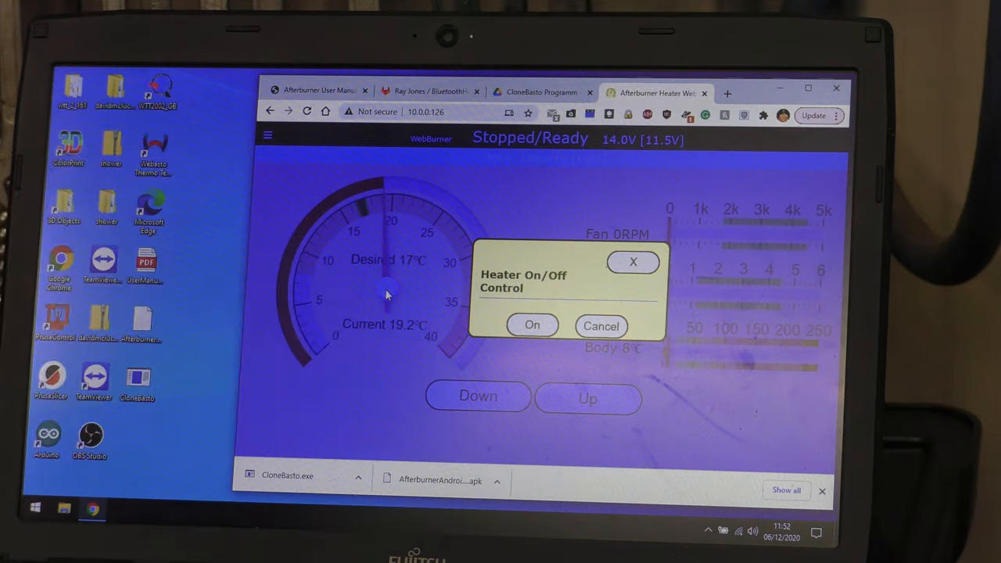
pyautogui.moveTo(525, 305)
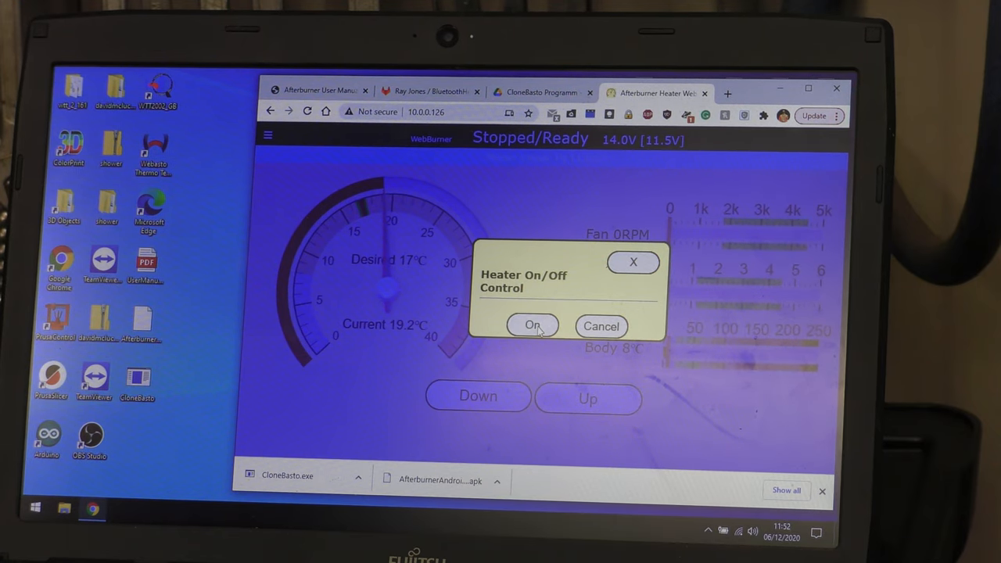
# - Answer the Heater On/Off Control prompt, leaving the heater Stopped/Ready
pyautogui.click(532, 326)
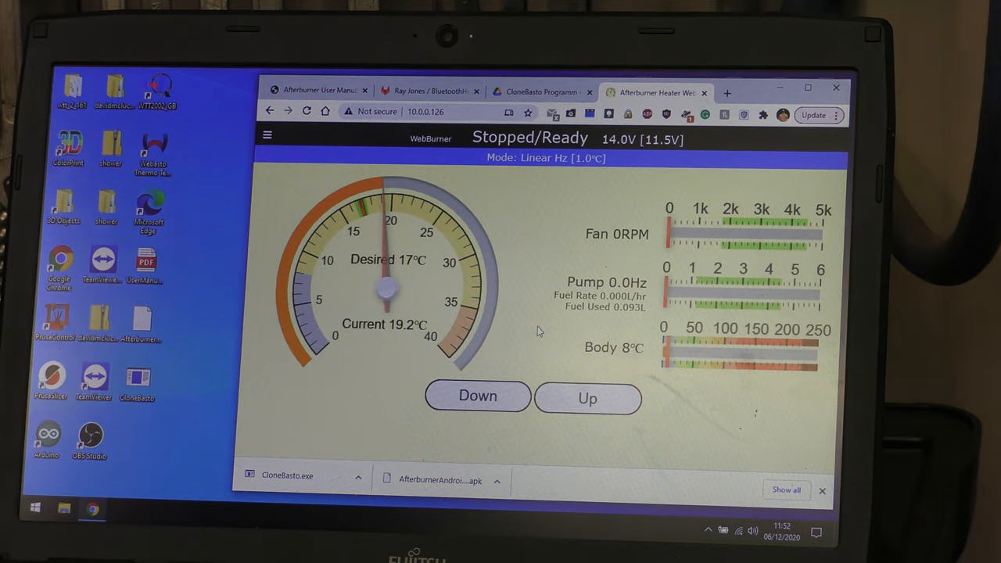
pyautogui.click(316, 91)
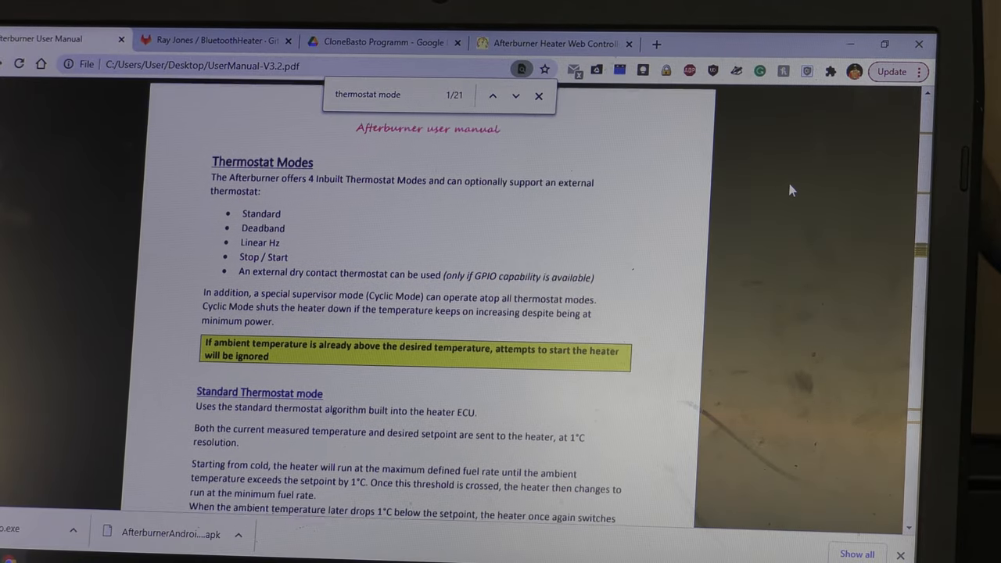
# - Scroll the manual from the Thermostat Modes list to the Standard Thermostat mode graphic
pyautogui.scroll(3)
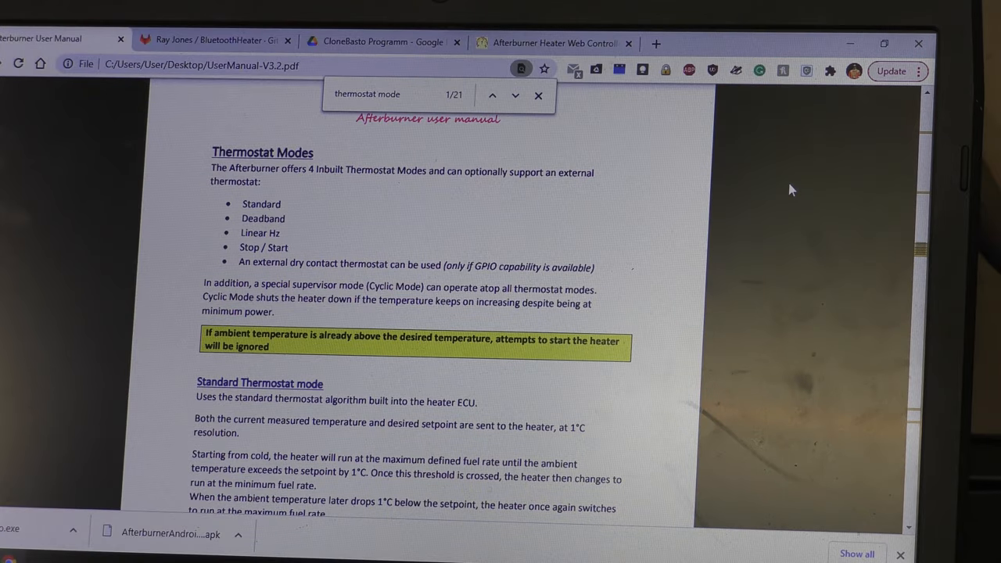
pyautogui.scroll(-3)
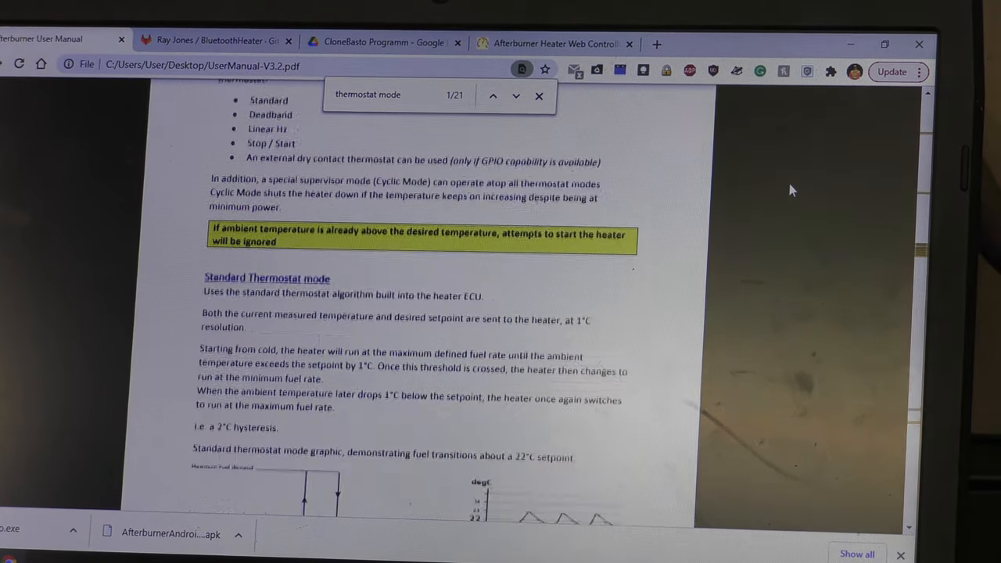
# - Scroll through the Dead-band mode section of the manual
pyautogui.scroll(-3)
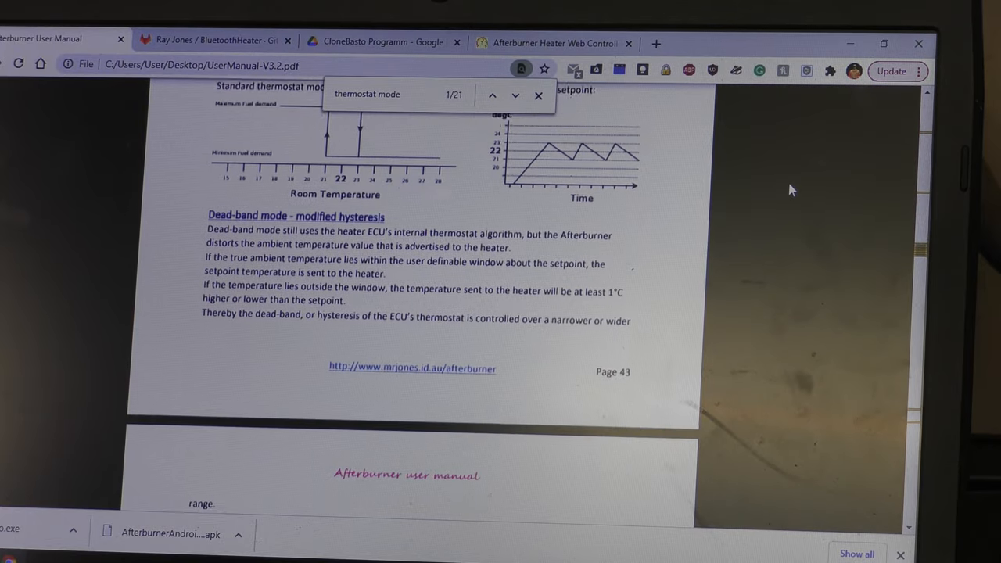
pyautogui.scroll(-3)
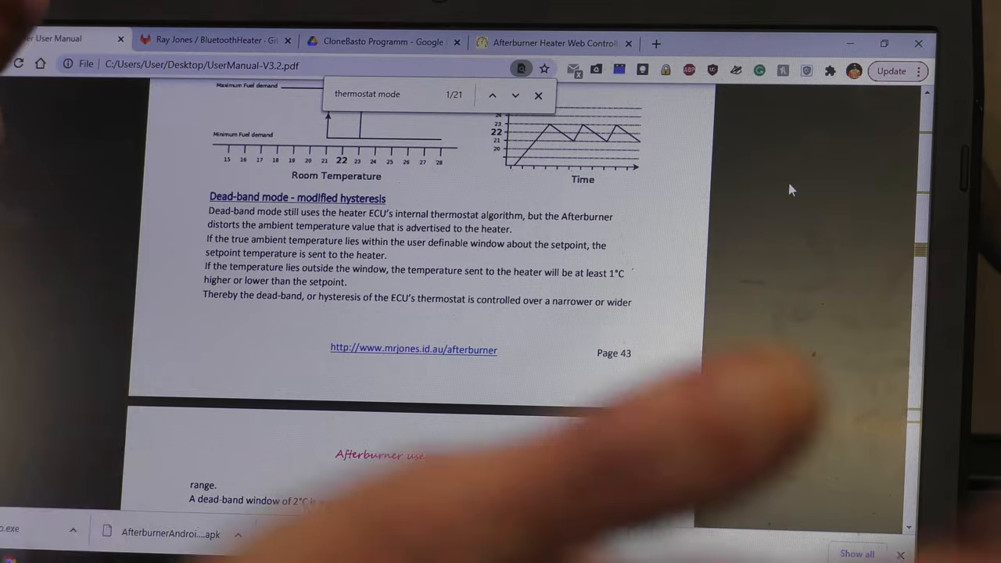
pyautogui.scroll(-3)
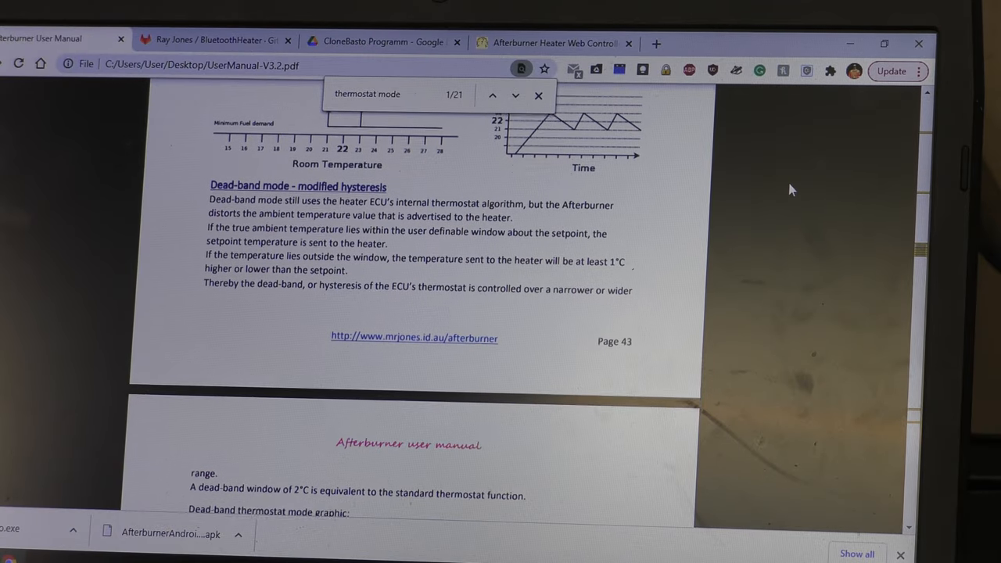
pyautogui.scroll(-3)
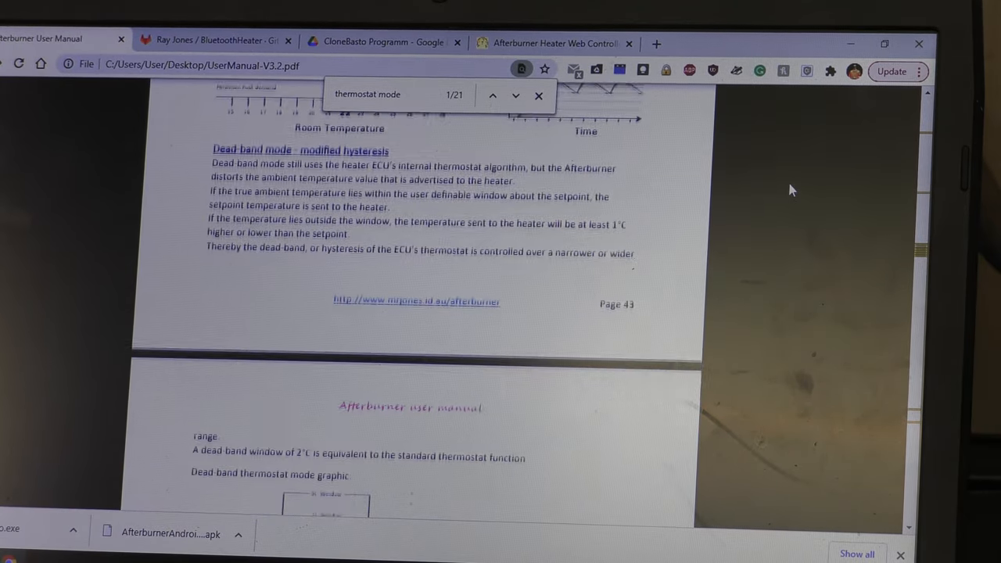
pyautogui.scroll(-3)
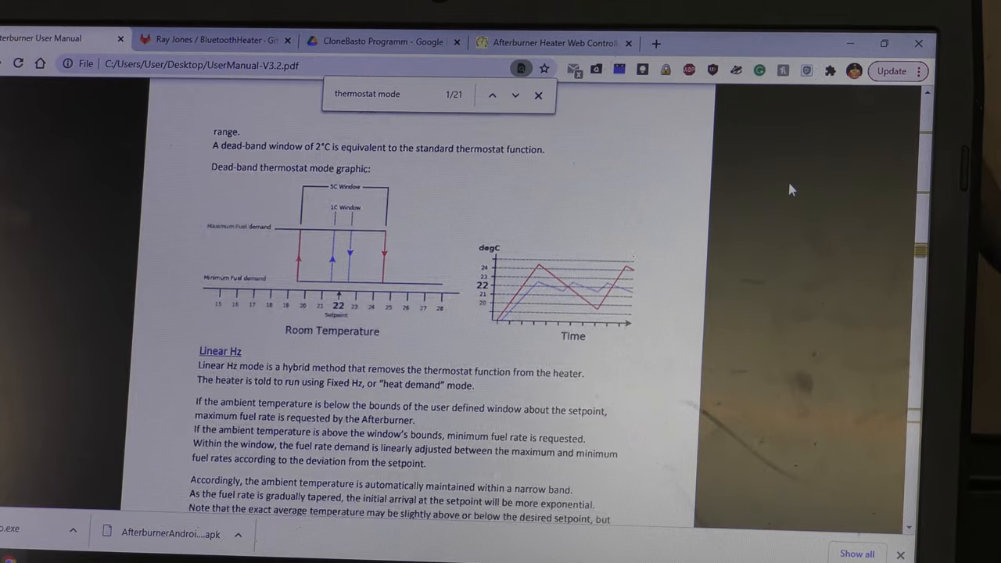
# - Continue past Linear Hz to the start of Stop / Start Thermostat Mode
pyautogui.scroll(-3)
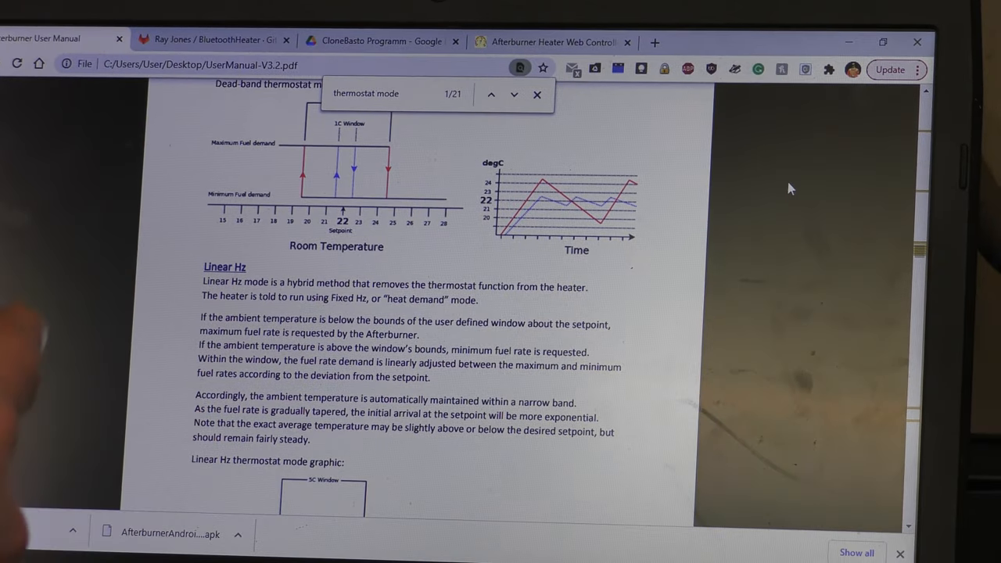
pyautogui.scroll(-3)
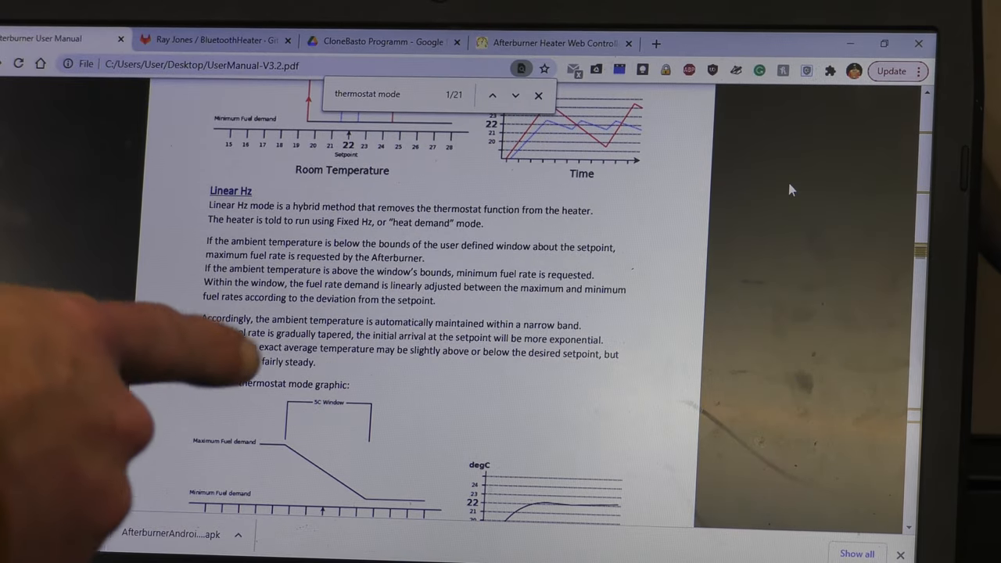
pyautogui.scroll(-3)
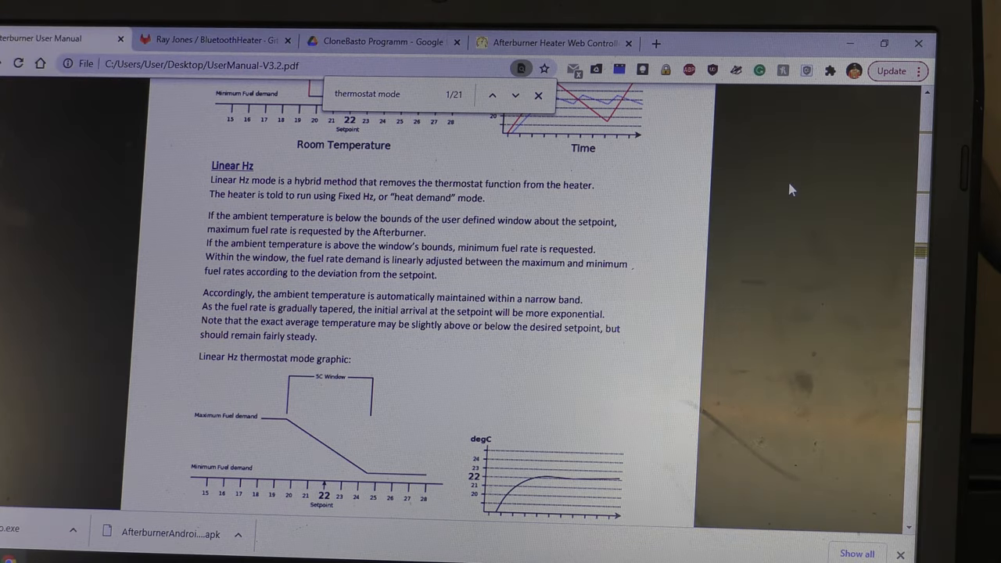
pyautogui.scroll(-3)
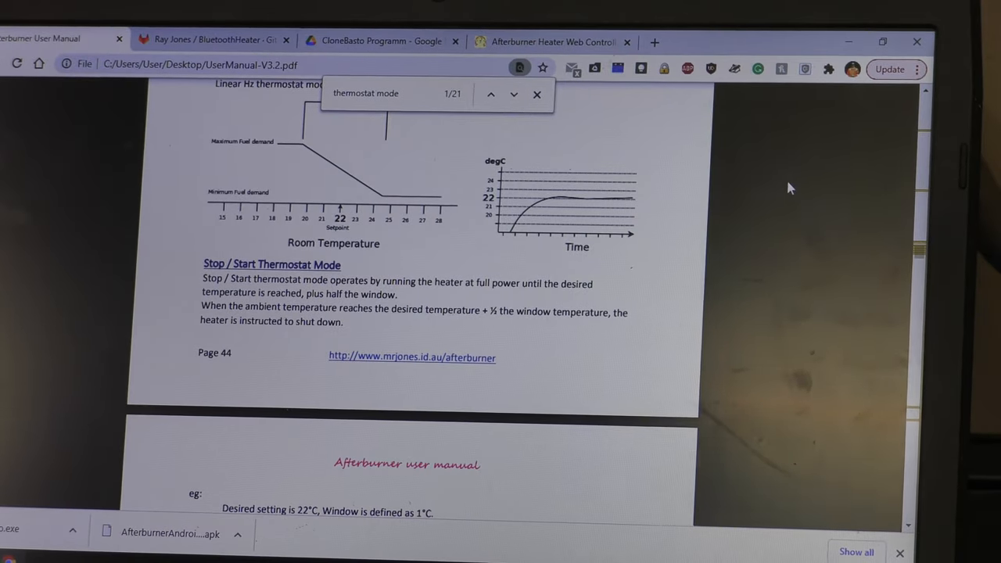
# - Scroll through Stop / Start and External Thermostat Mode on pages 44–45
pyautogui.scroll(-3)
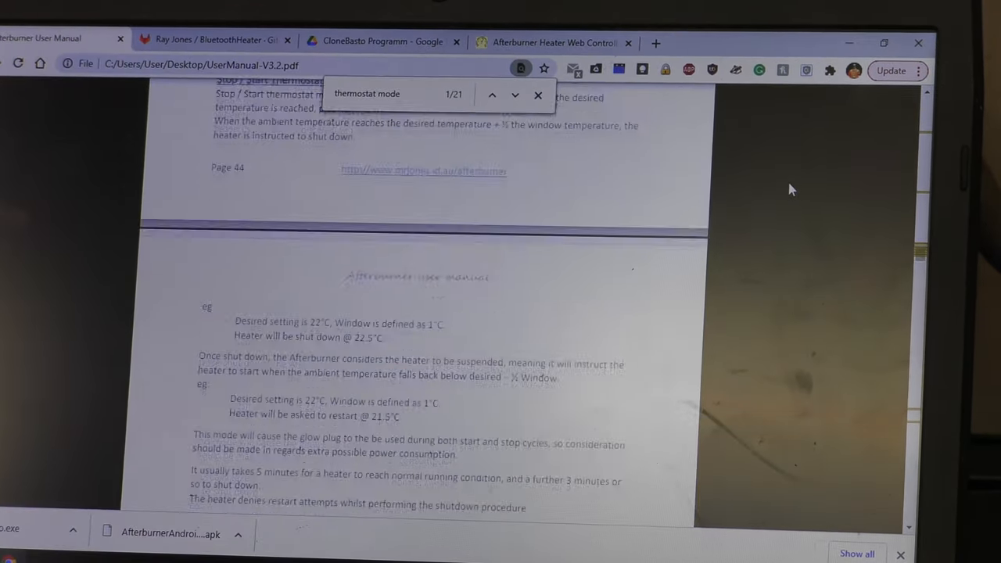
pyautogui.scroll(-3)
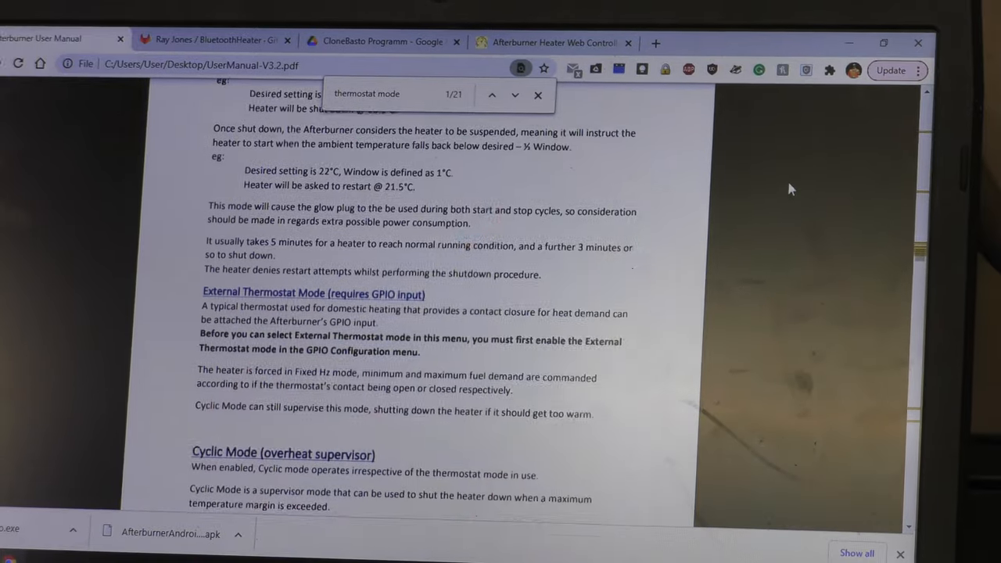
pyautogui.scroll(-3)
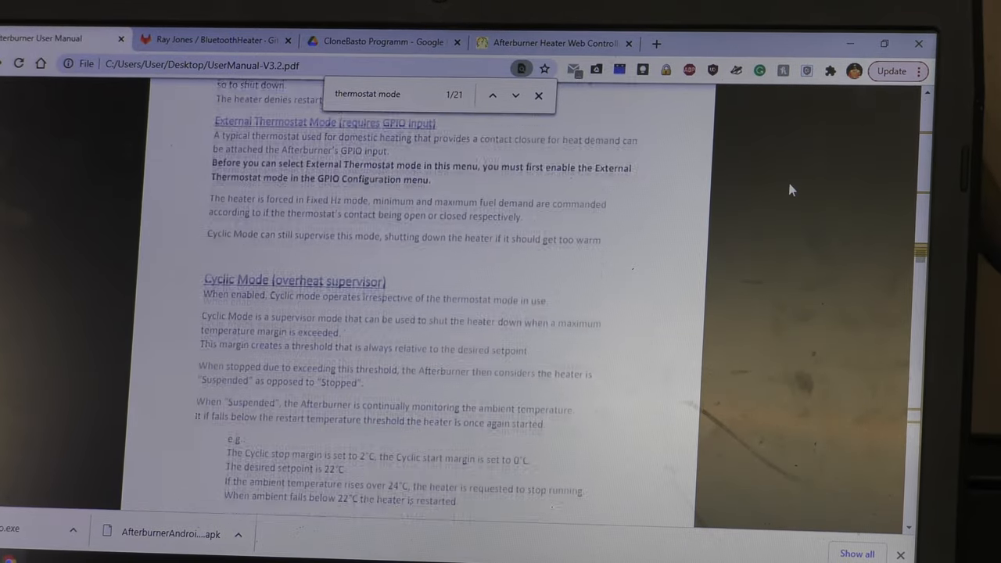
pyautogui.scroll(-3)
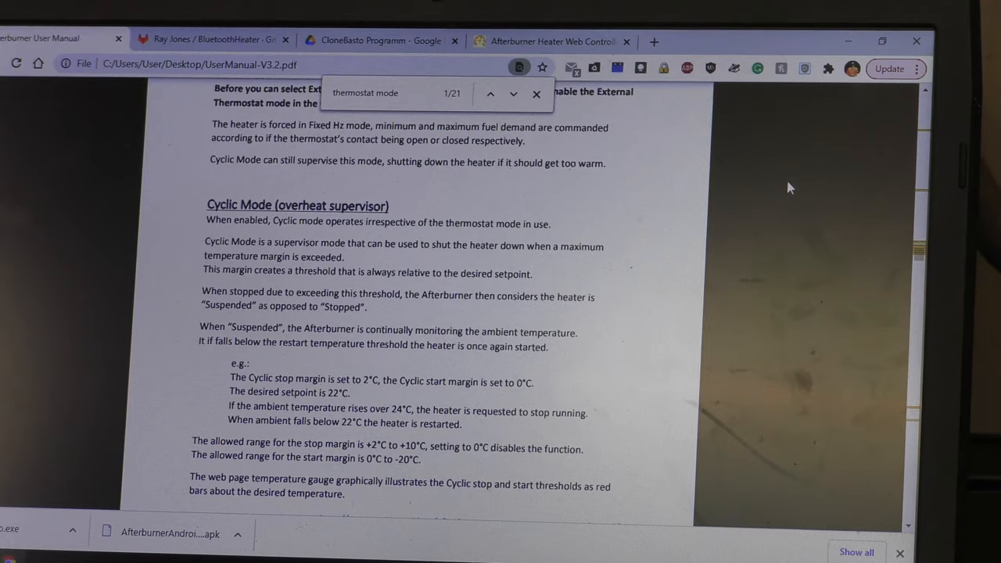
# - Continue past Cyclic and Suspended Mode to the Caution note at the page end
pyautogui.scroll(-3)
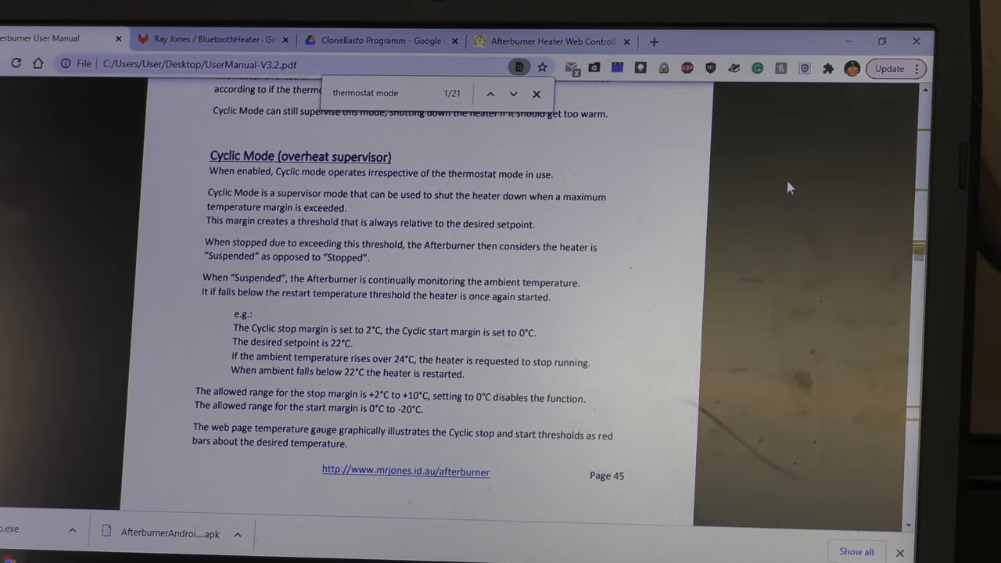
pyautogui.scroll(-3)
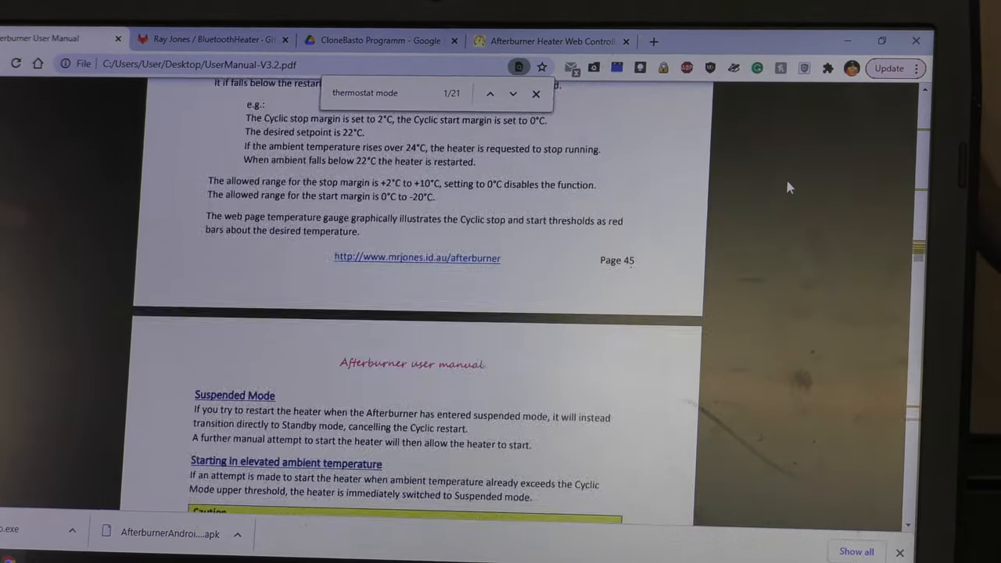
pyautogui.scroll(-3)
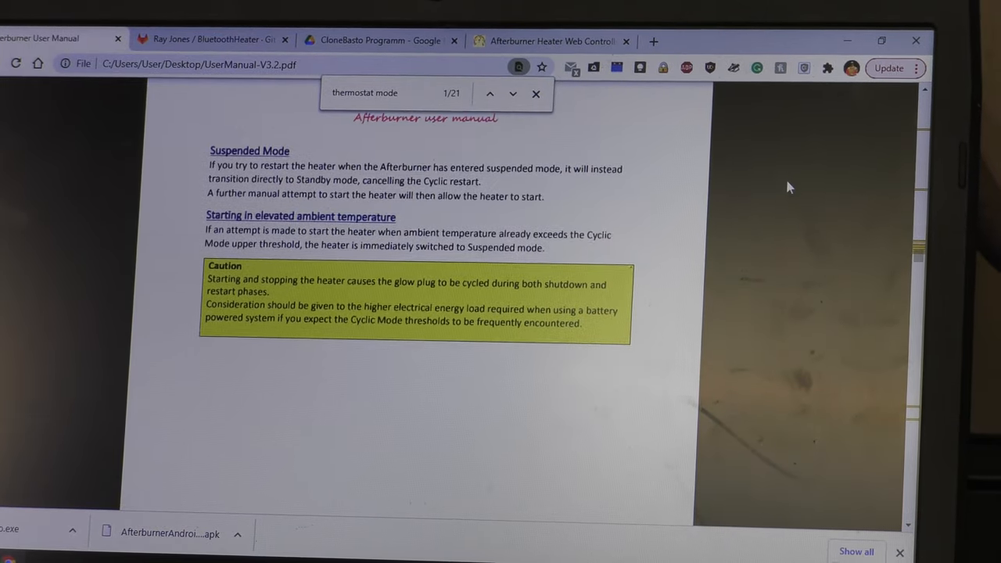
pyautogui.scroll(-3)
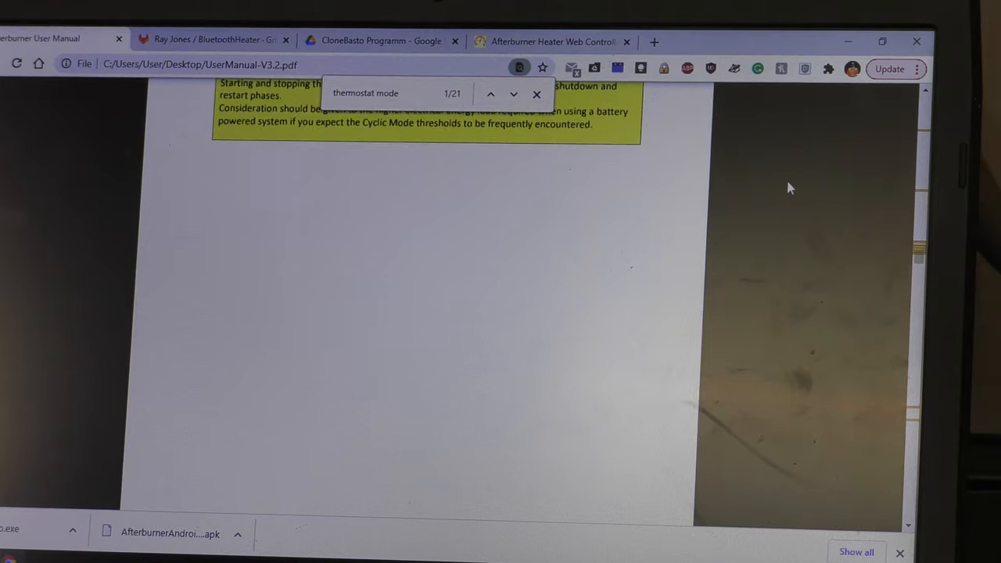
# - Scroll past page 46 to the Frost Mode section with its disable and run-continuously instructions
pyautogui.scroll(-3)
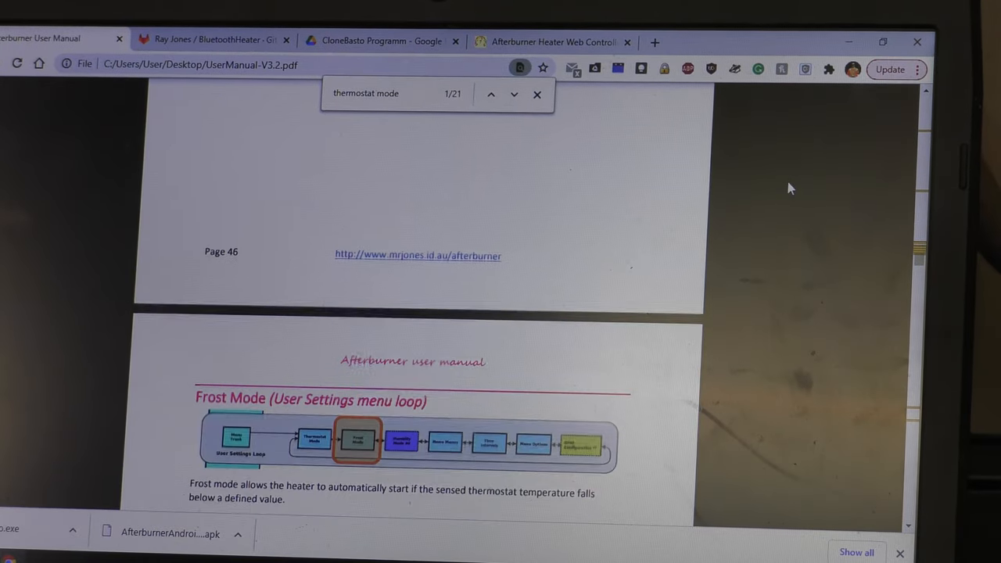
pyautogui.scroll(-3)
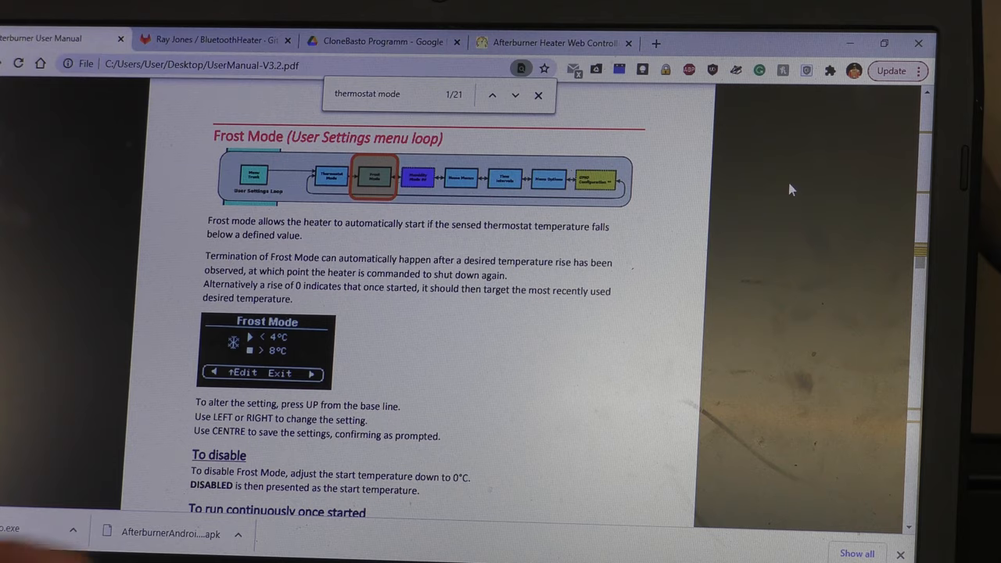
pyautogui.scroll(-3)
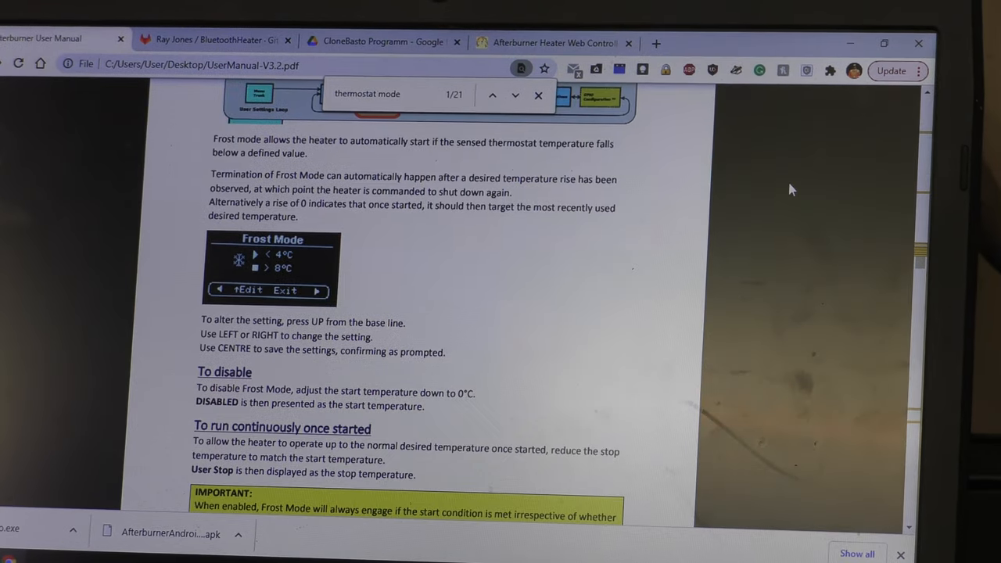